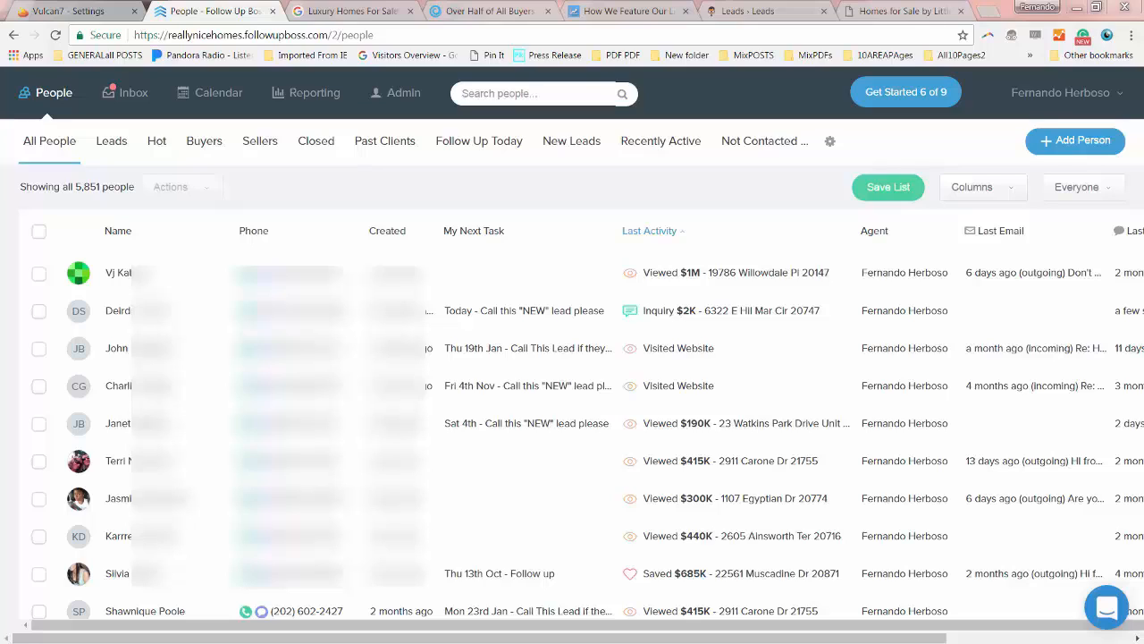
pyautogui.moveTo(475, 441)
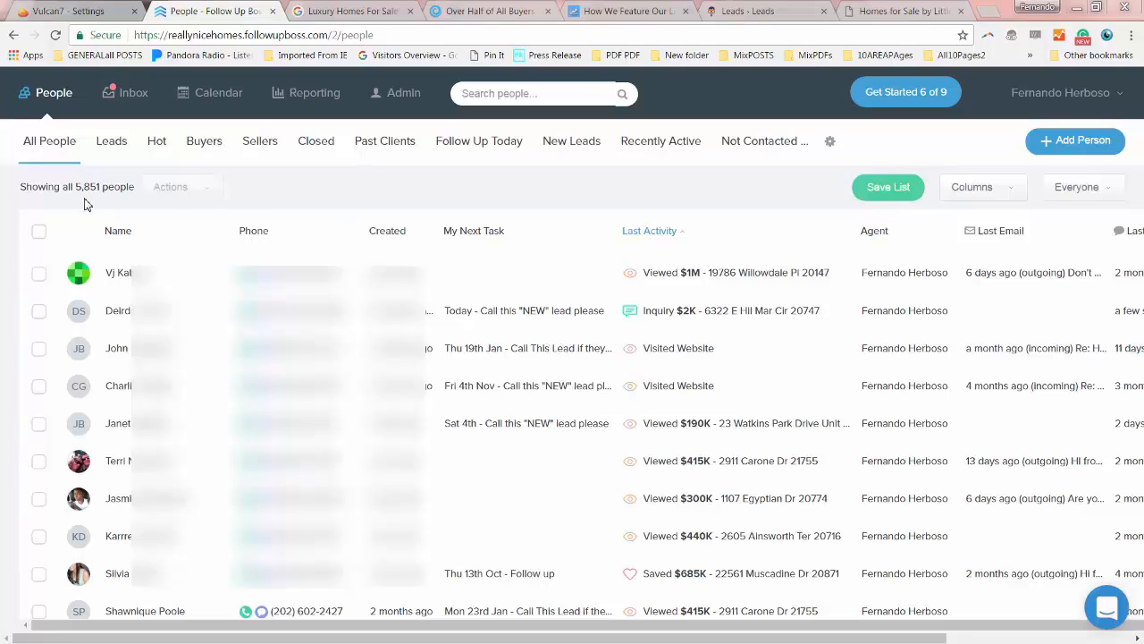
# Filter the Leads list by the Germantown tag, narrowing it to 238 people
pyautogui.doubleClick(103, 186)
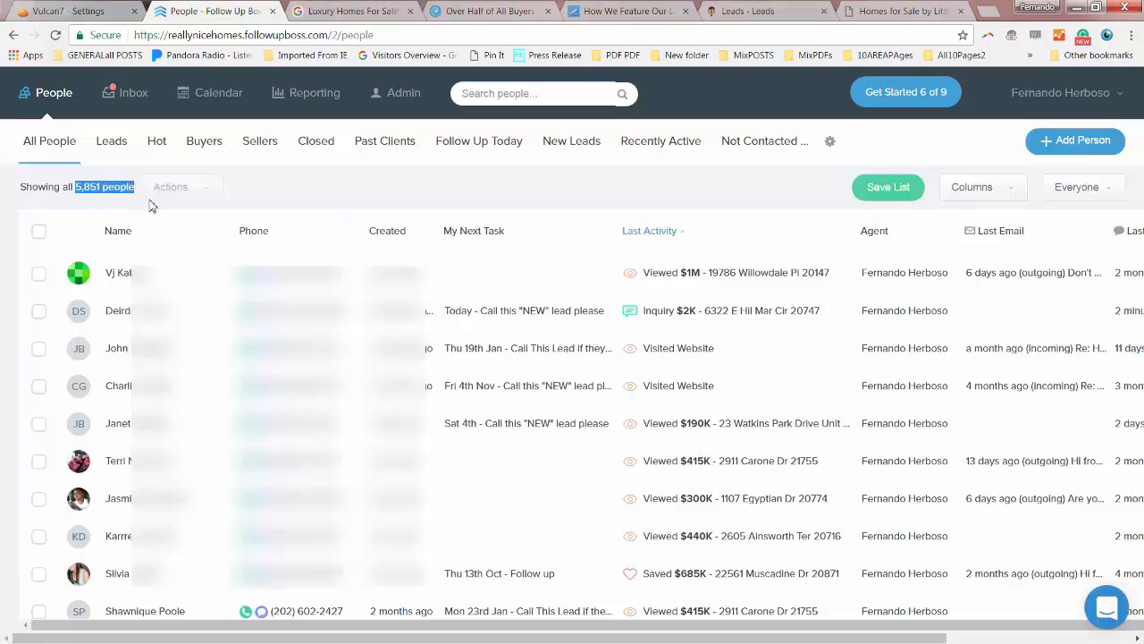
pyautogui.moveTo(322, 193)
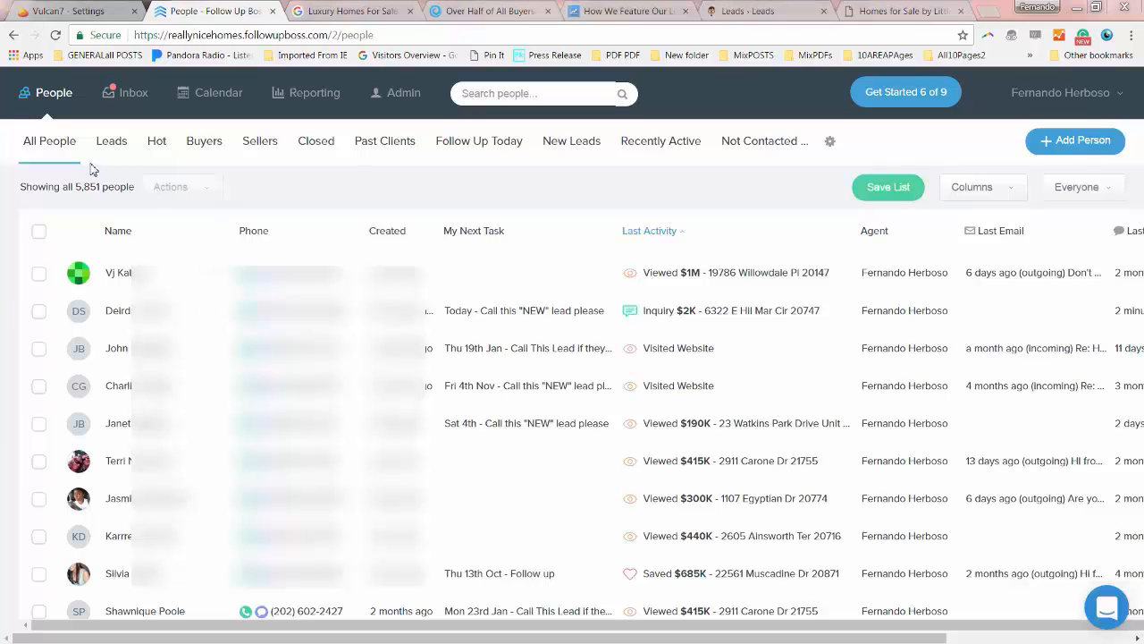
pyautogui.click(111, 139)
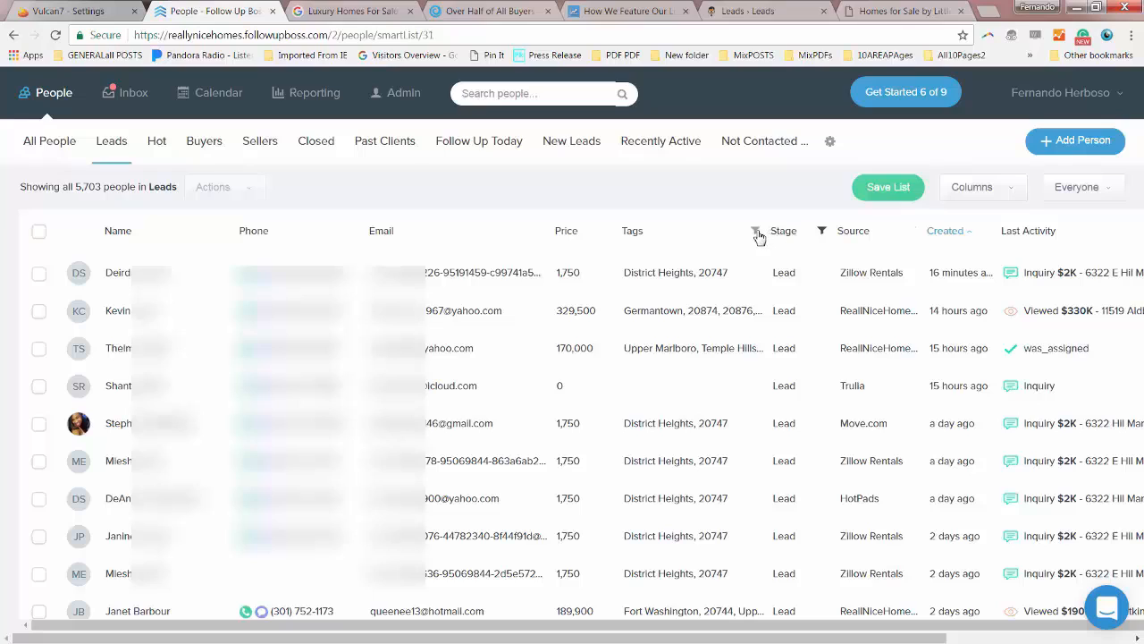
pyautogui.click(757, 232)
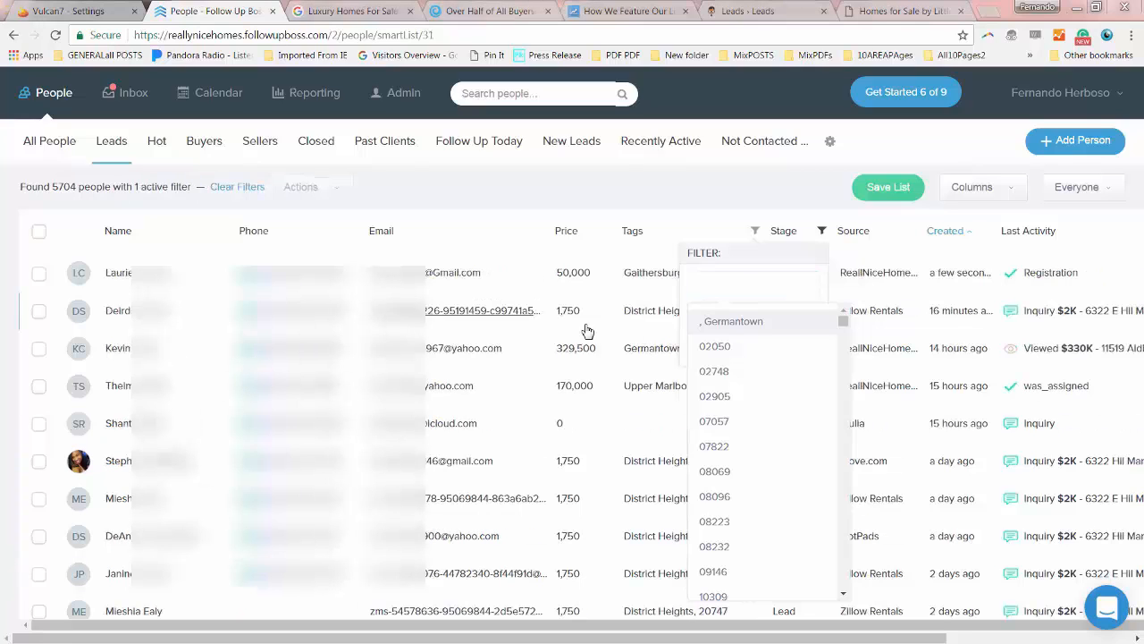
pyautogui.click(755, 286)
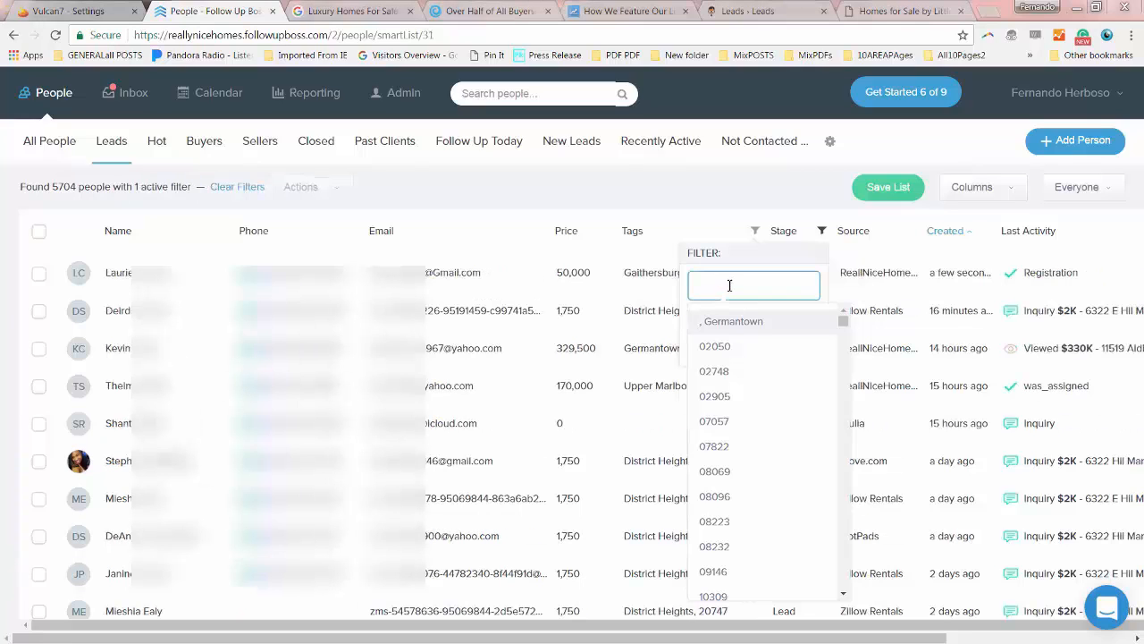
pyautogui.write('Ger')
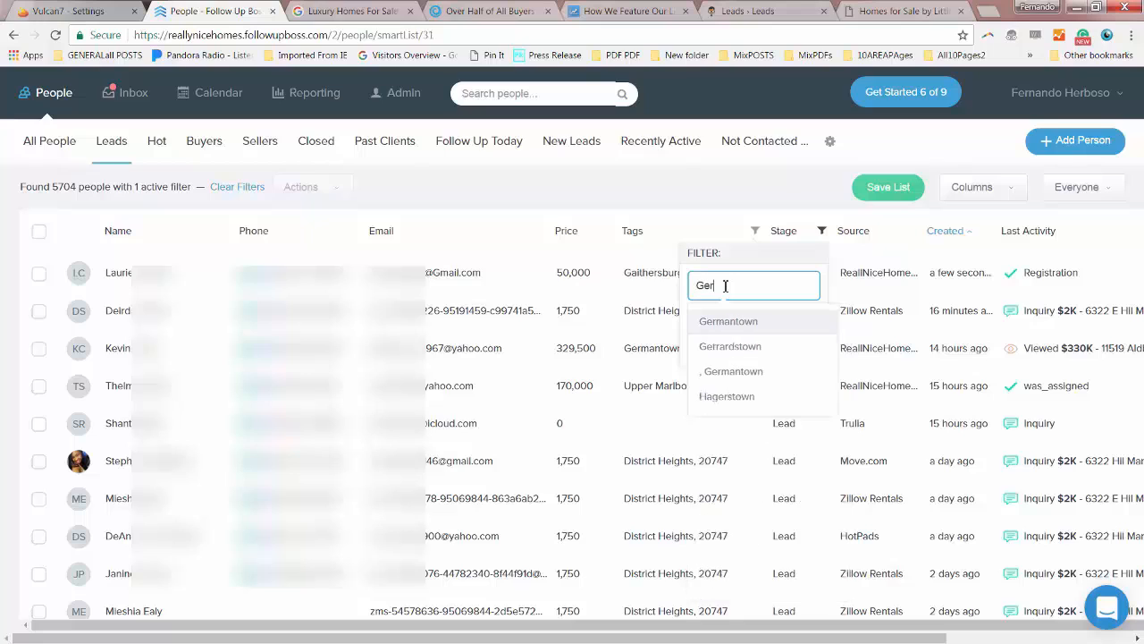
pyautogui.click(730, 322)
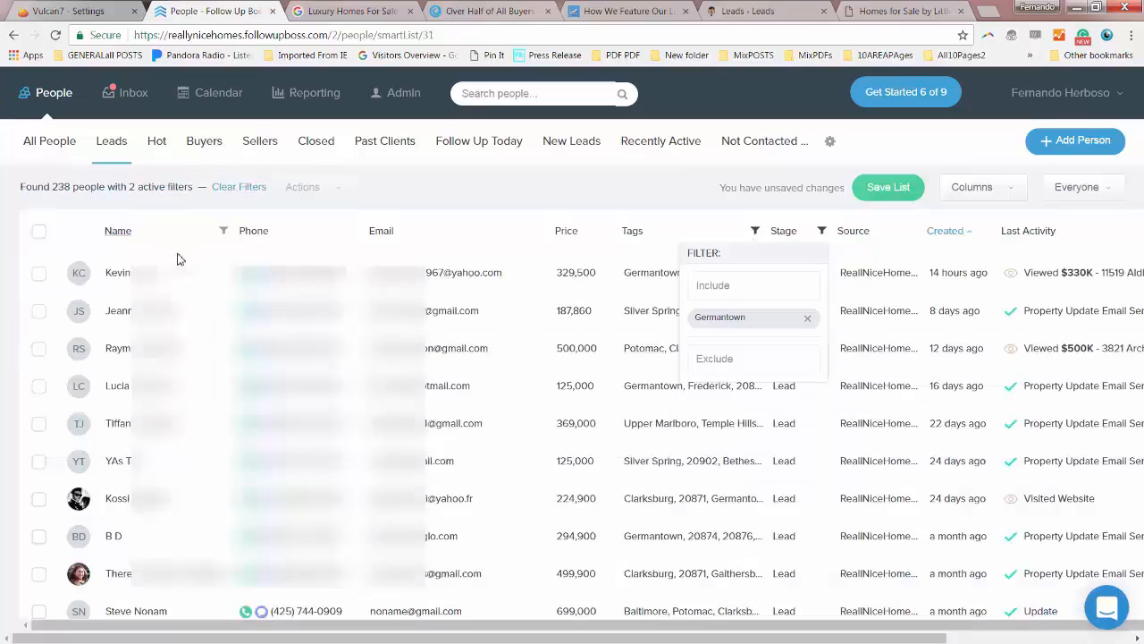
pyautogui.moveTo(104, 204)
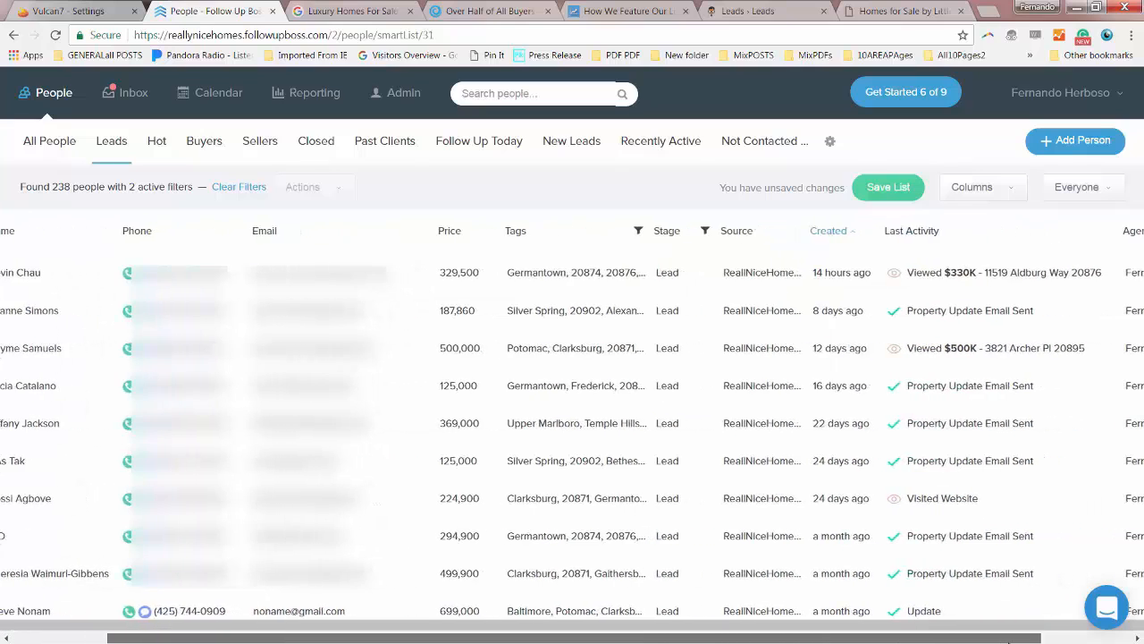
# Add a Last Activity filter of less than 14 days ago, leaving 103 people
pyautogui.hscroll(3)
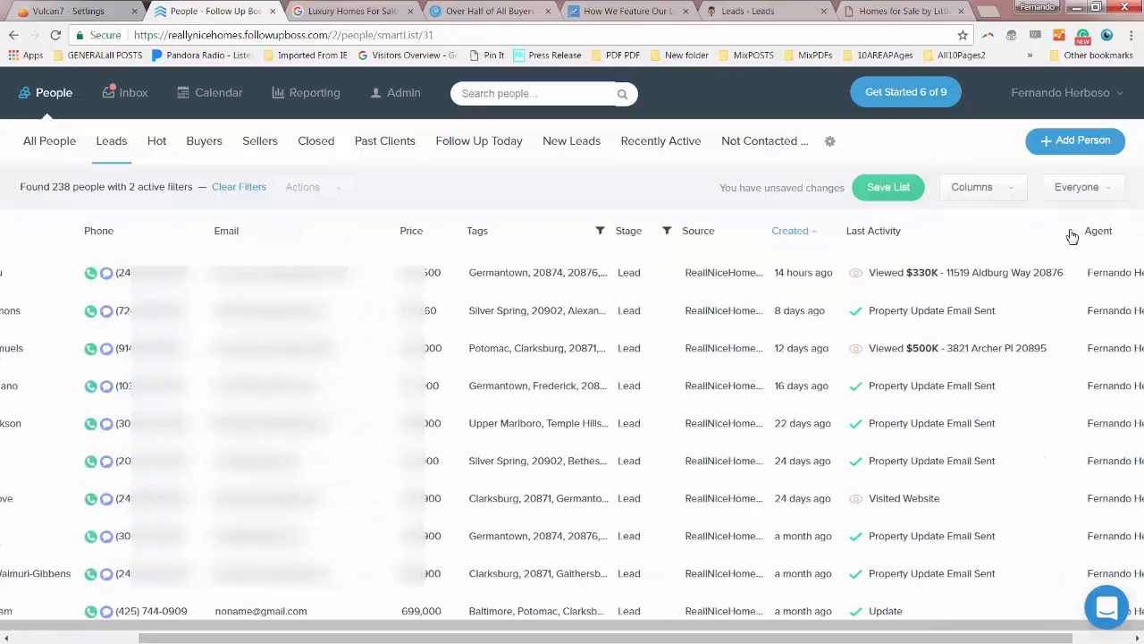
pyautogui.click(1071, 231)
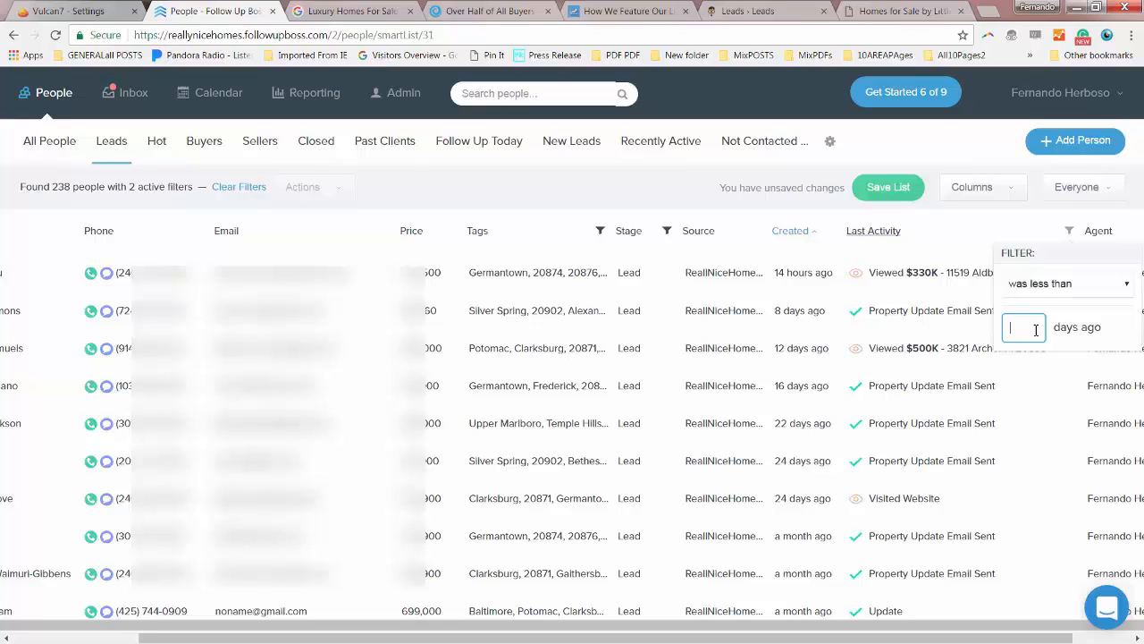
pyautogui.write('14')
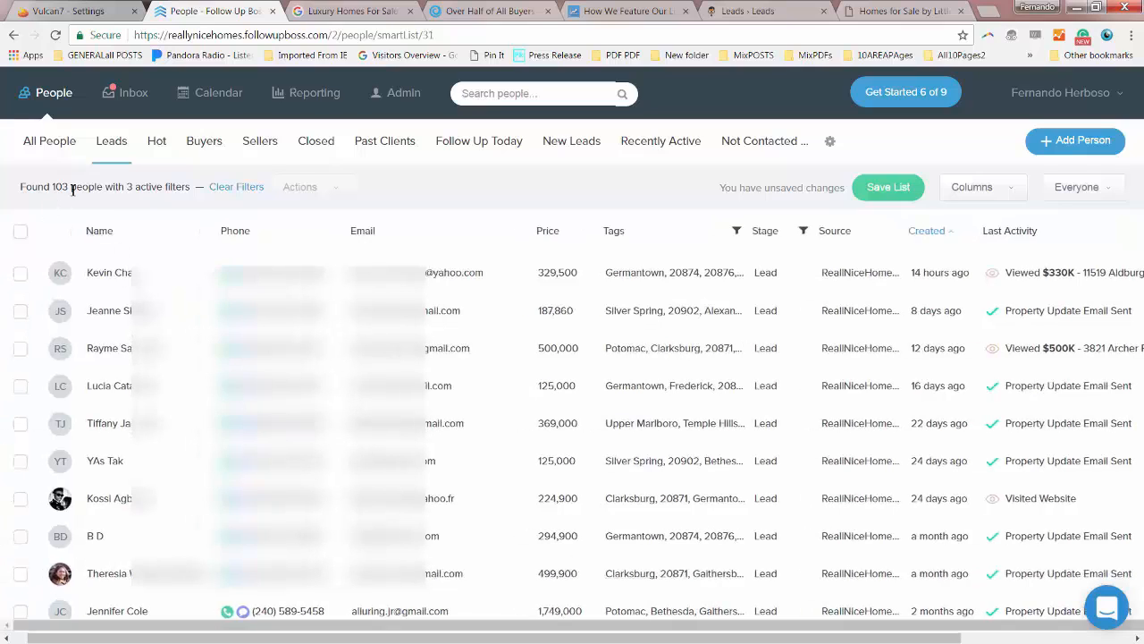
pyautogui.moveTo(132, 213)
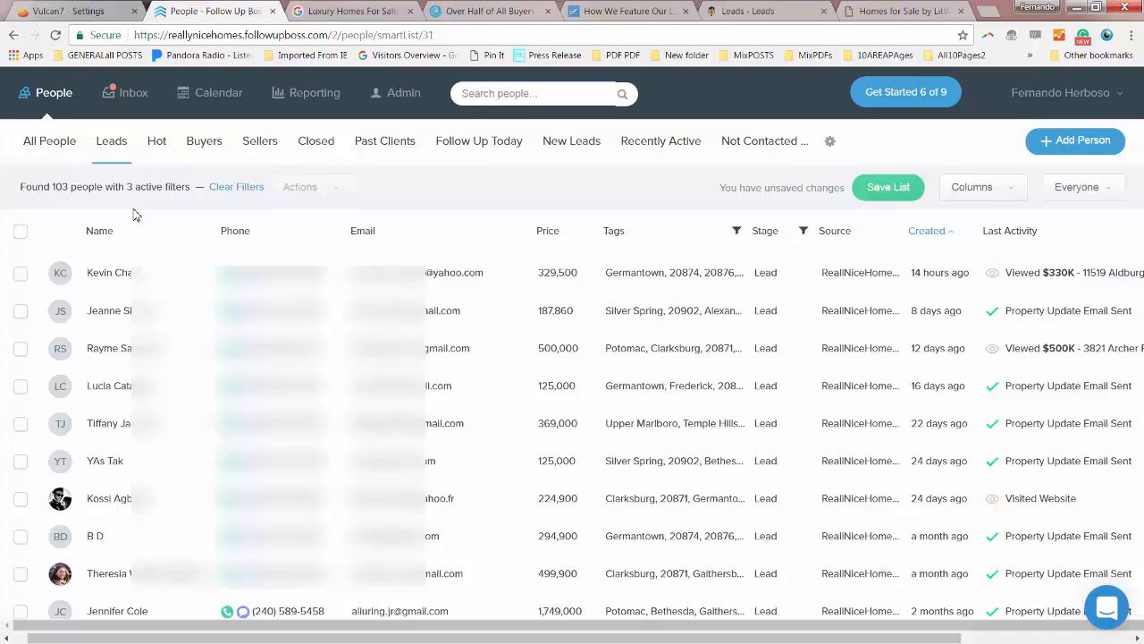
pyautogui.moveTo(580, 295)
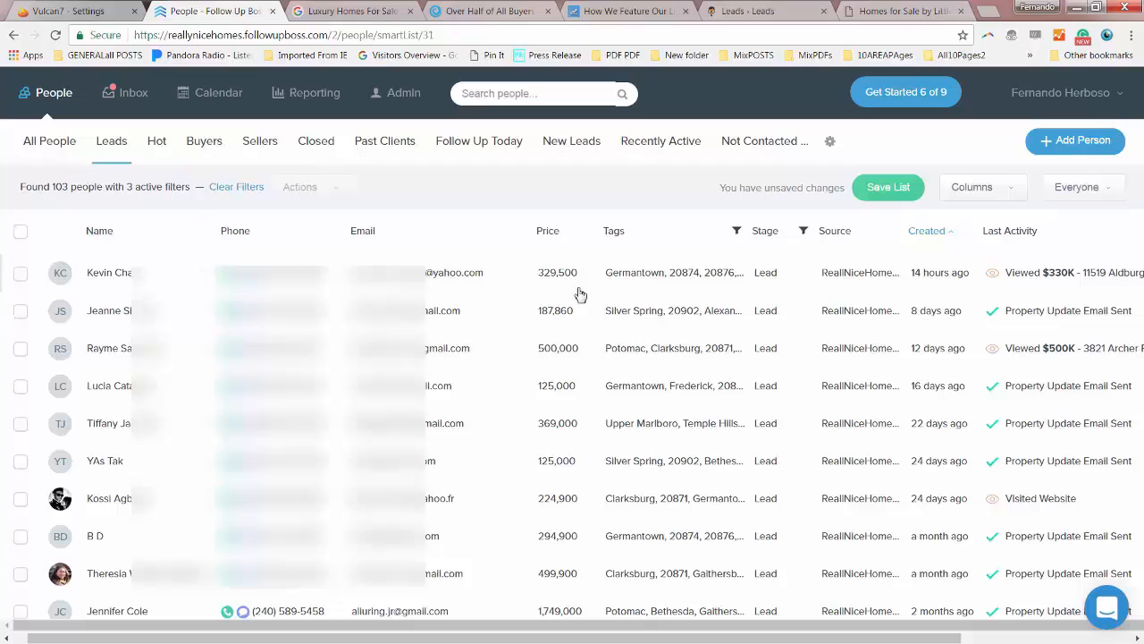